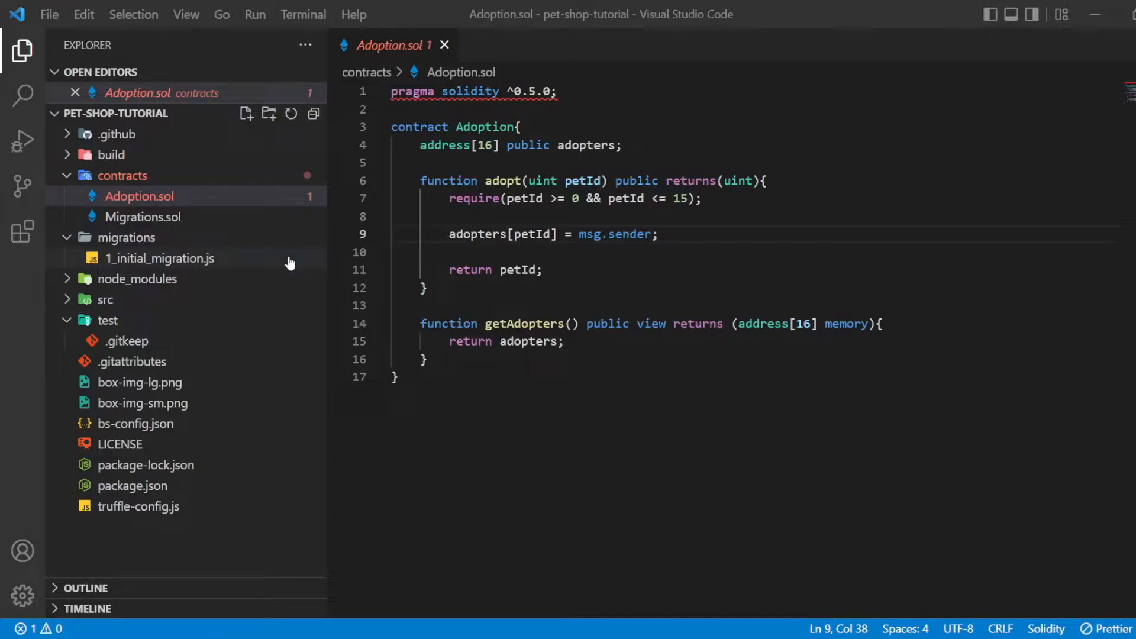
mouse_move(130, 238)
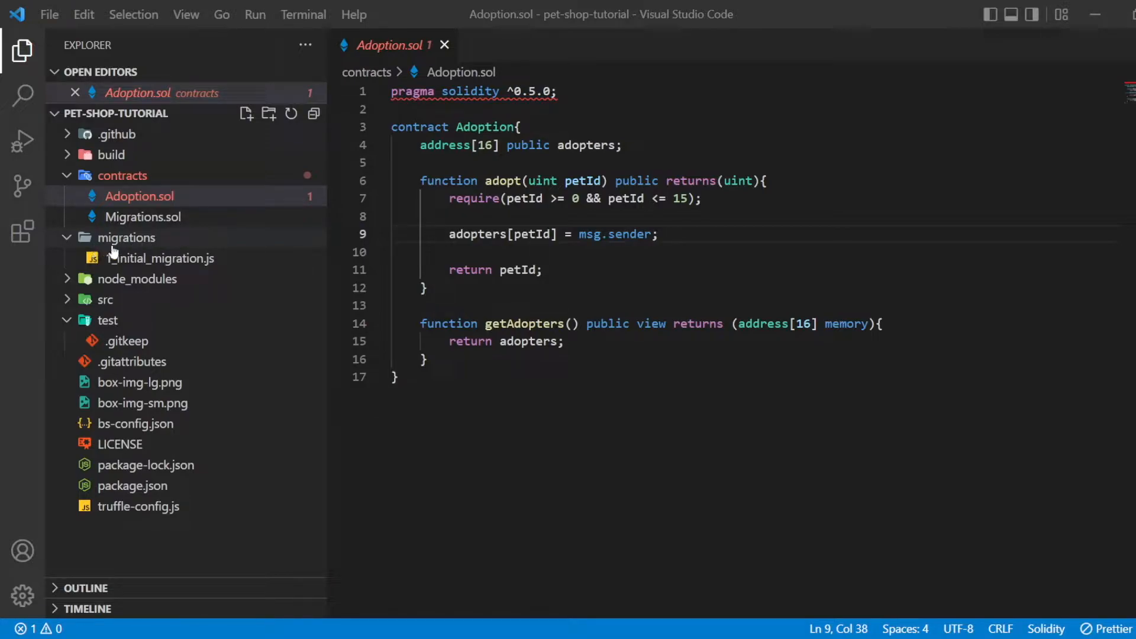
mouse_move(134, 258)
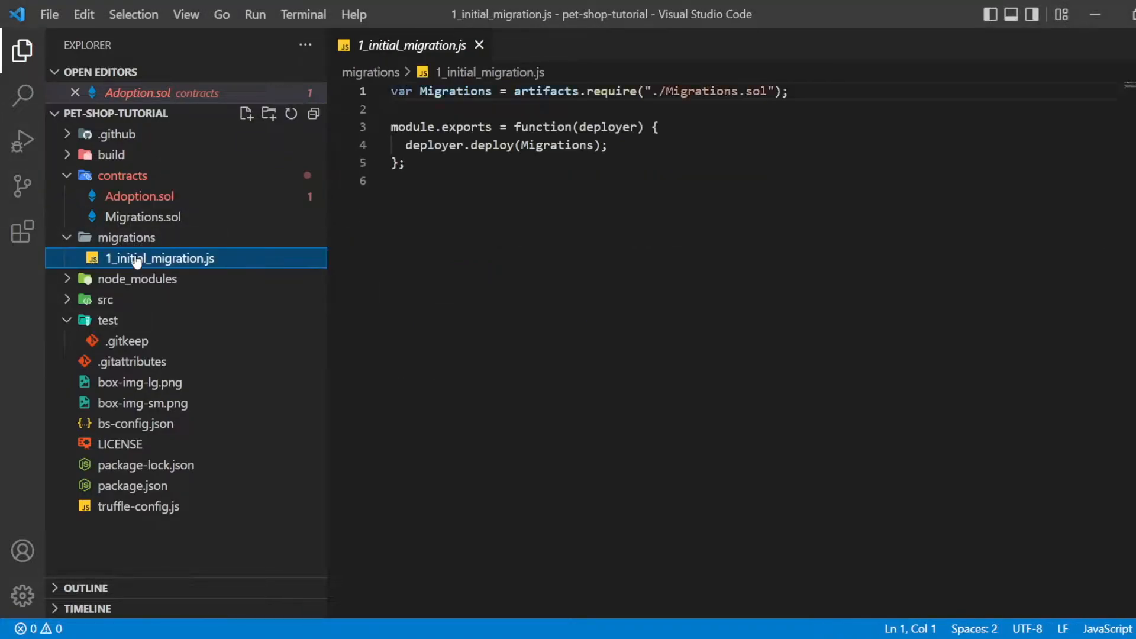
left_click(160, 258)
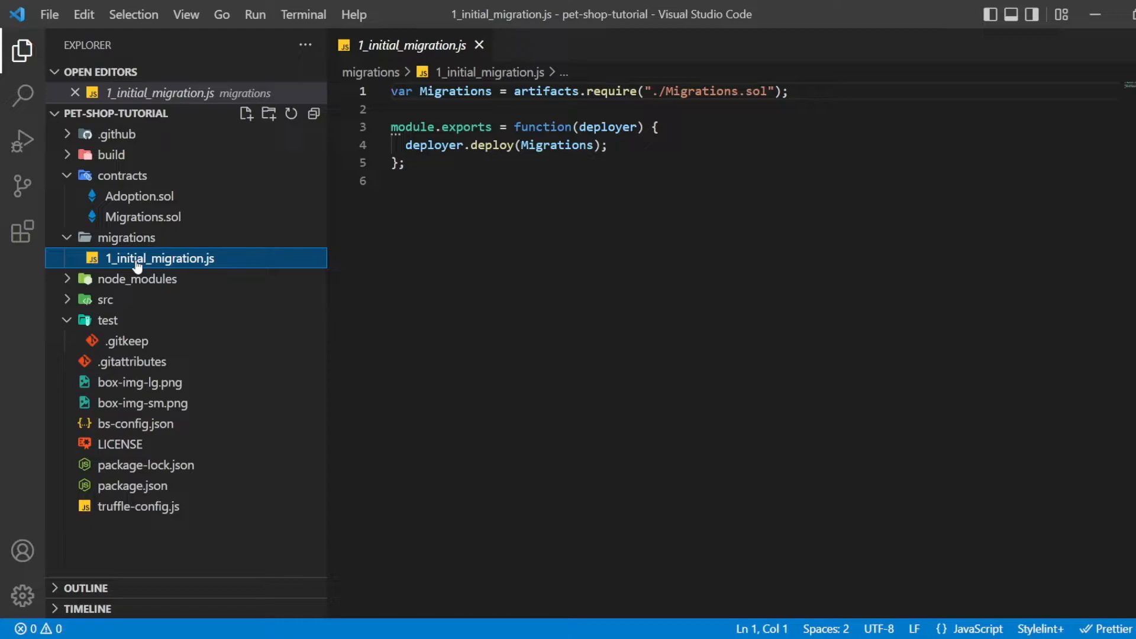
mouse_move(130, 246)
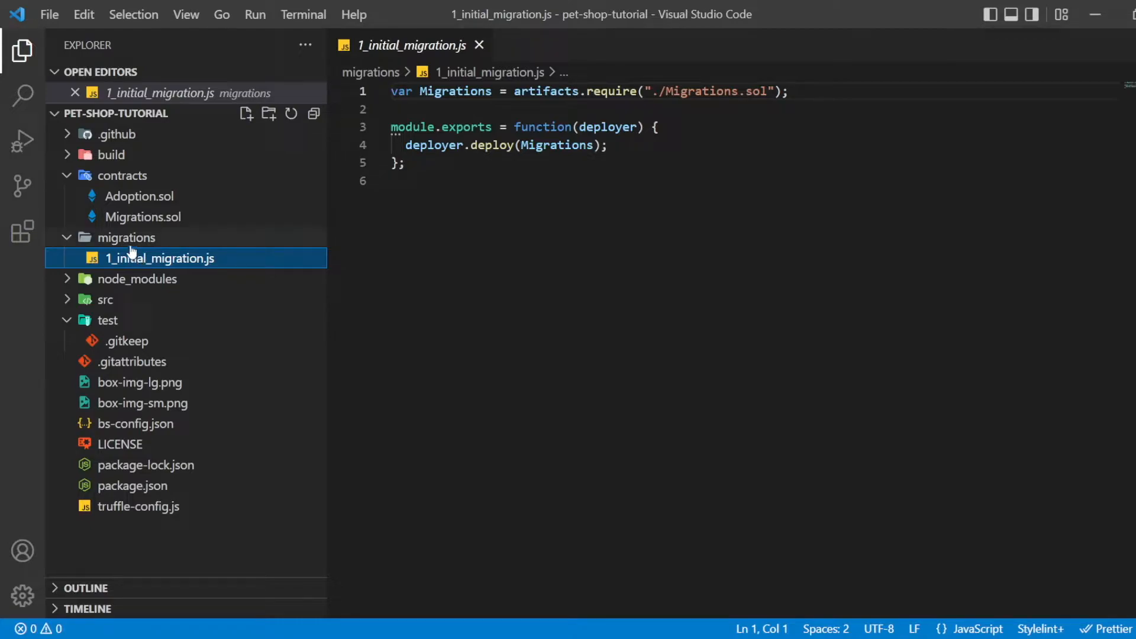
Create a new file named 2_deploy_contracts.js inside the migrations folder
left_click(247, 113)
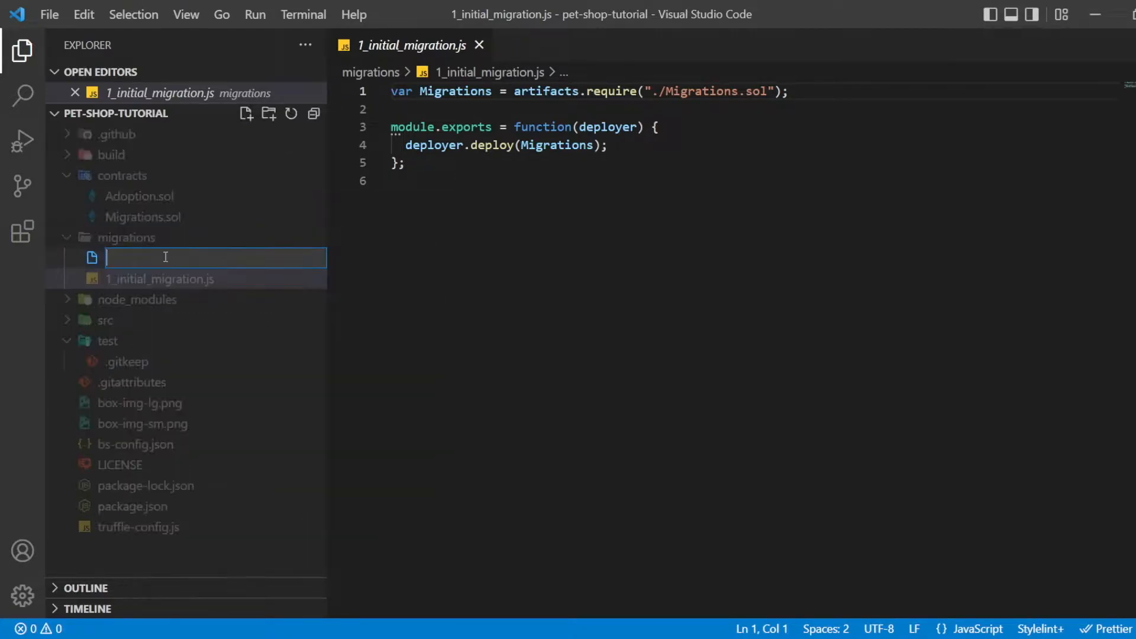
type("2_depl")
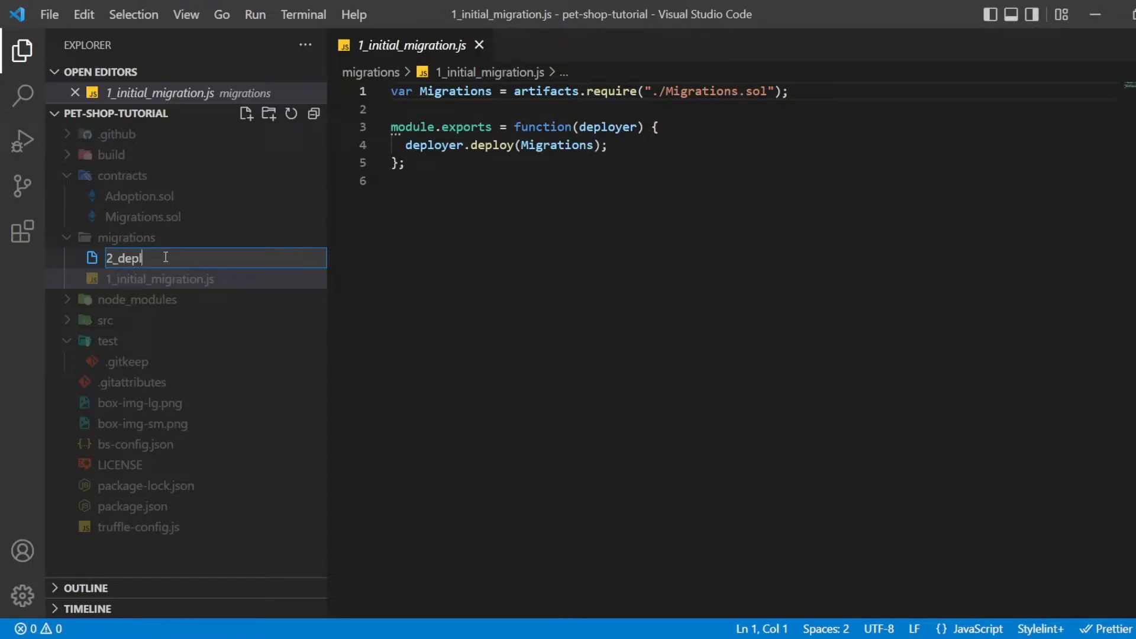
type("oy_contracts.js")
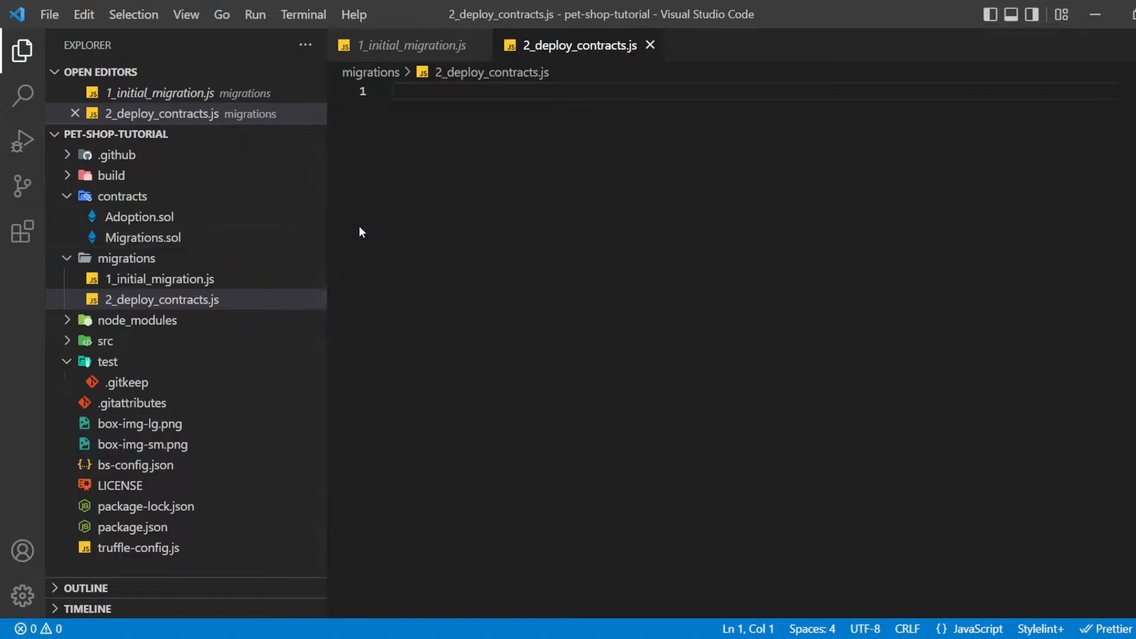
Declare var Adoption = artifacts.require("Adoption") at the top of the script
type("var Adoption =")
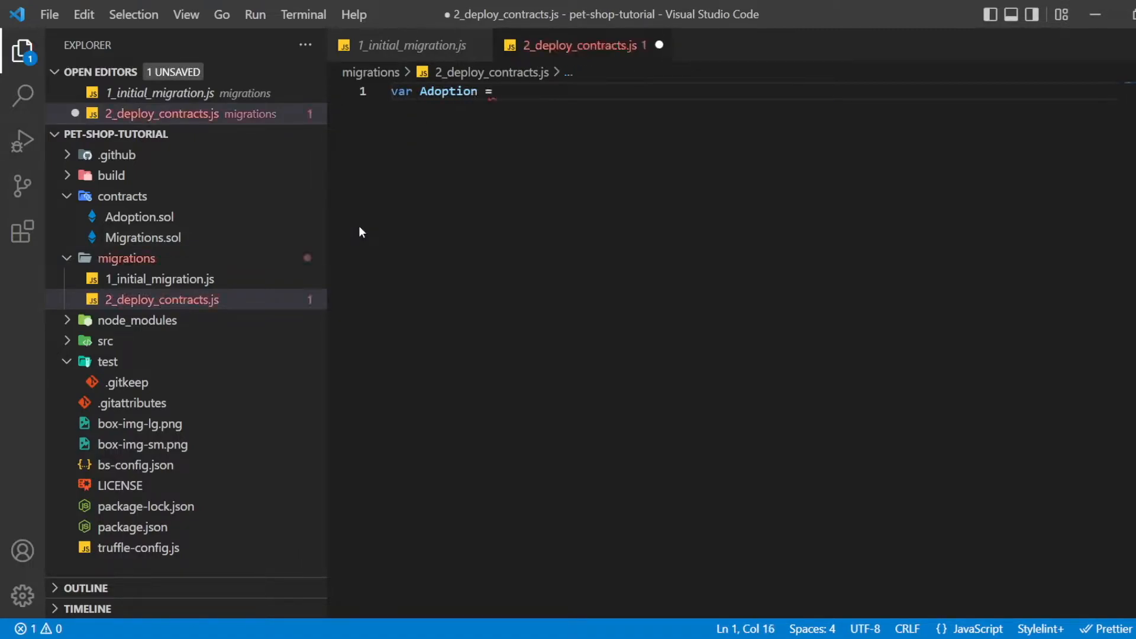
type("artifacts.require(")
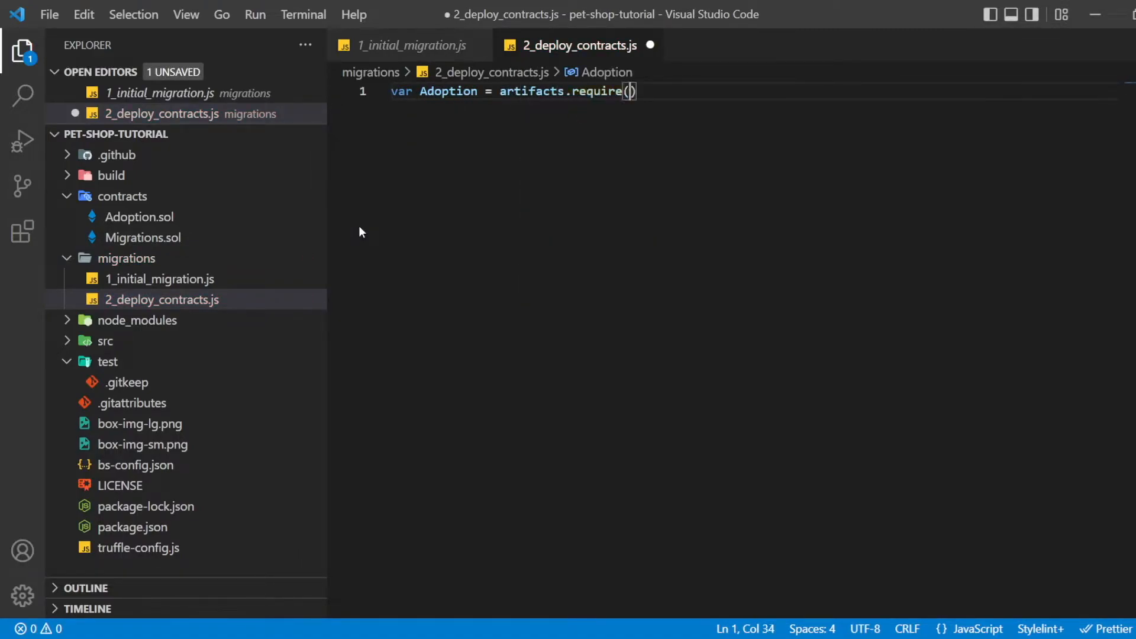
type("\"Adoption\"")
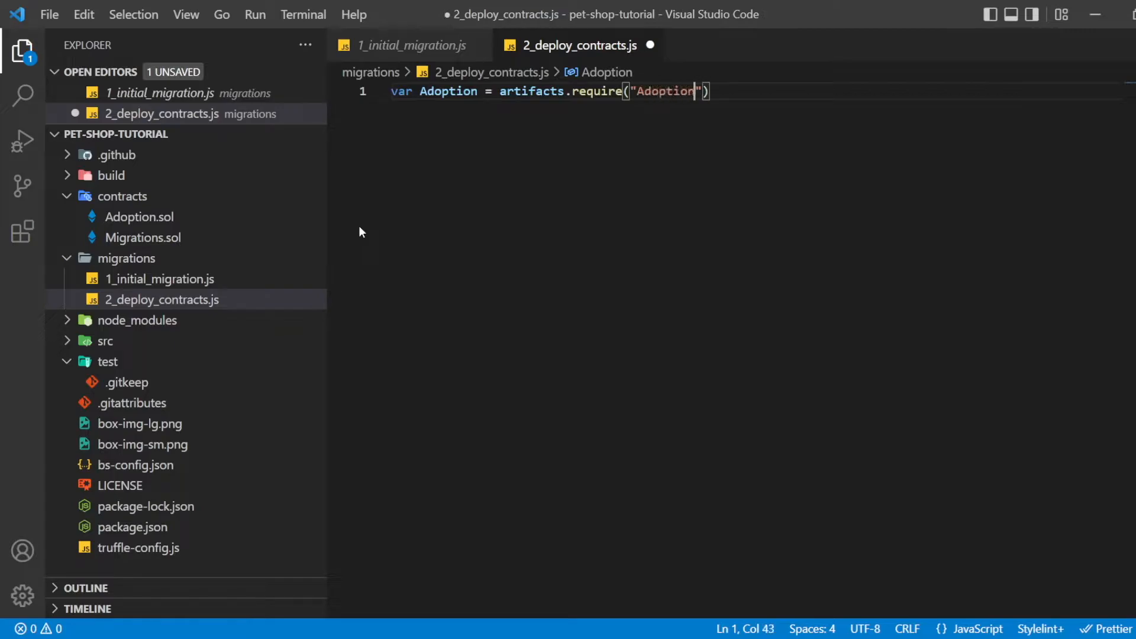
Add module.exports = function(deployer){ deployer.deploy(Adoption) } and save the script
type("module")
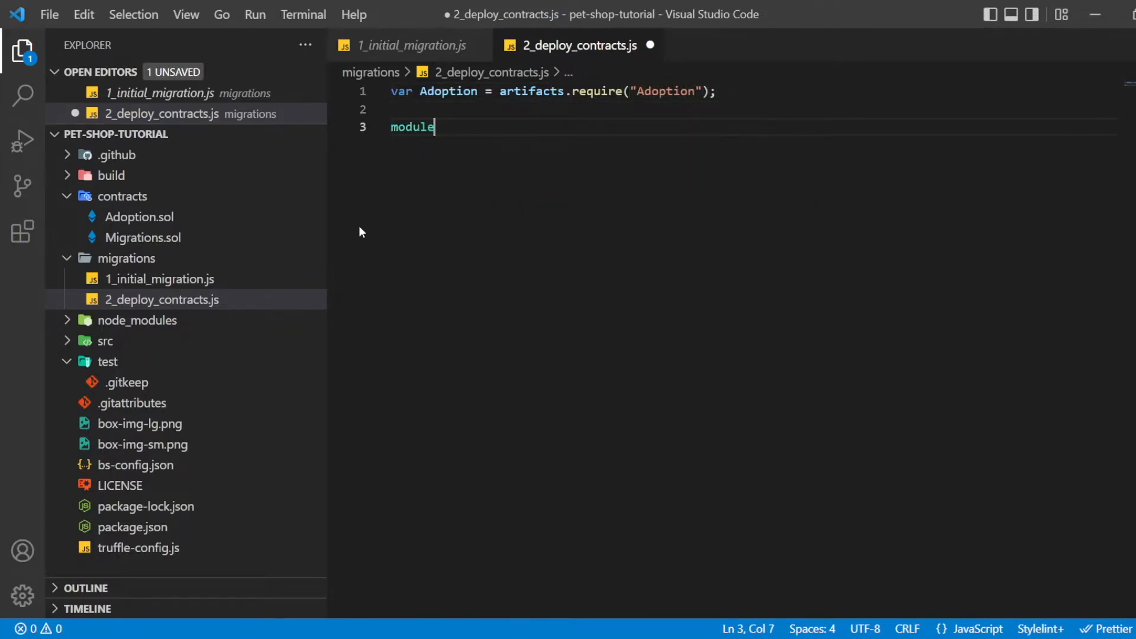
type(".exports = function")
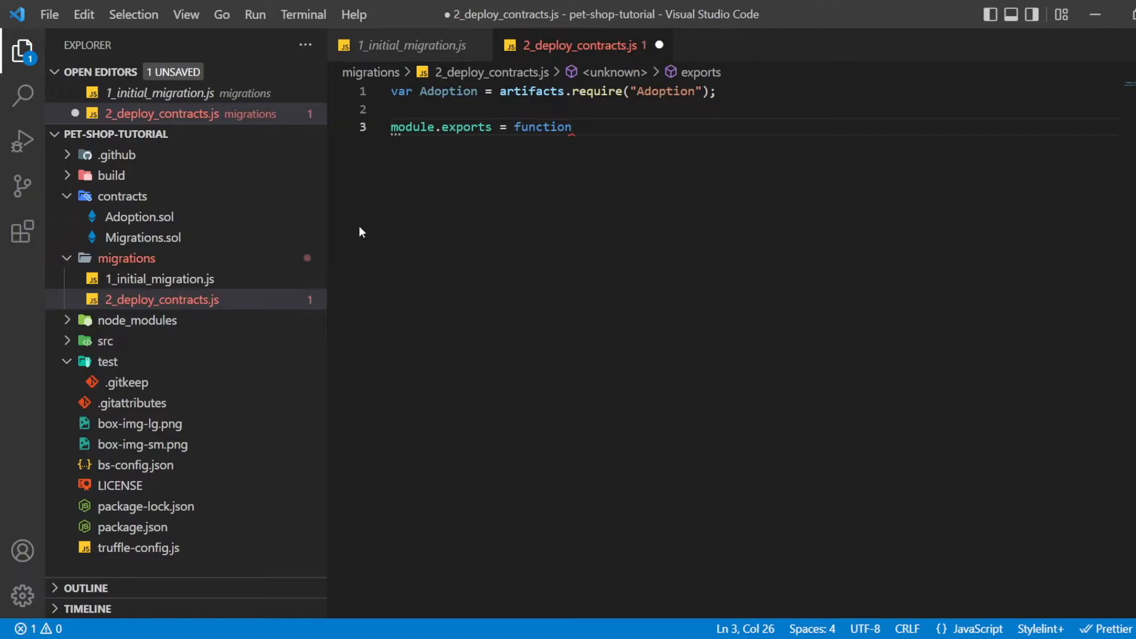
type("(deployer){")
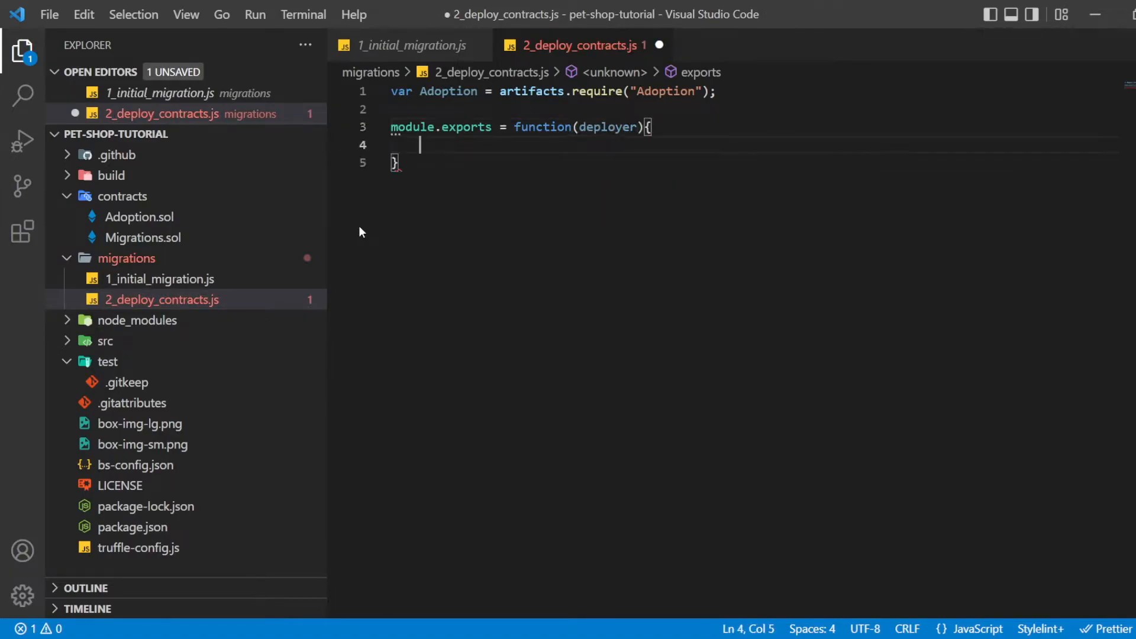
type("deployer.de")
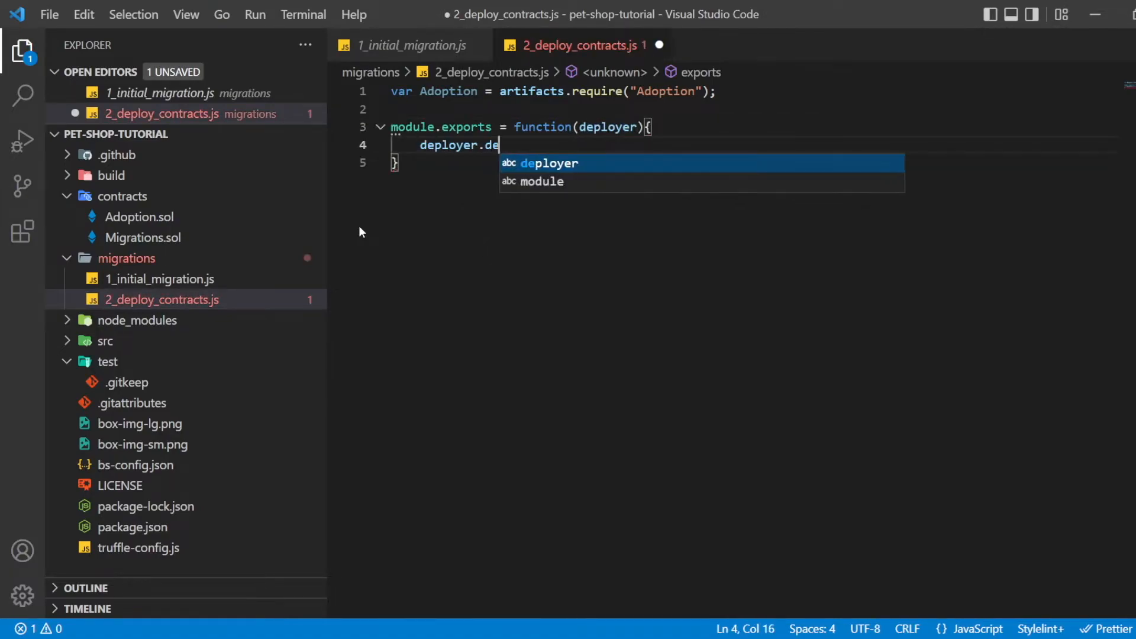
type("ploy(Adoption);")
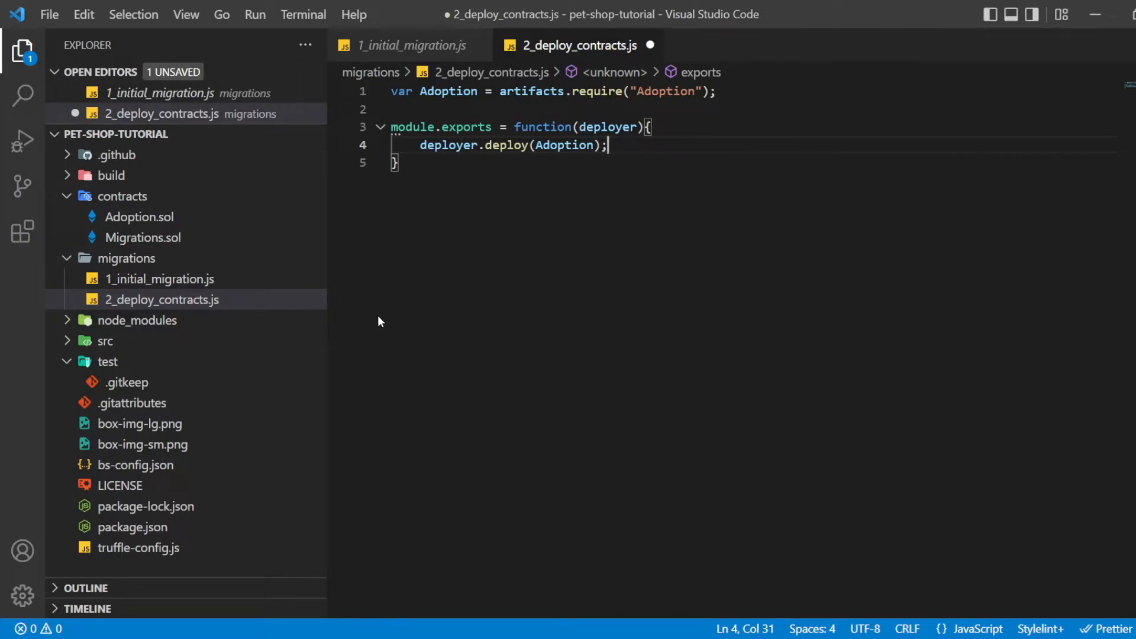
key("ctrl+s")
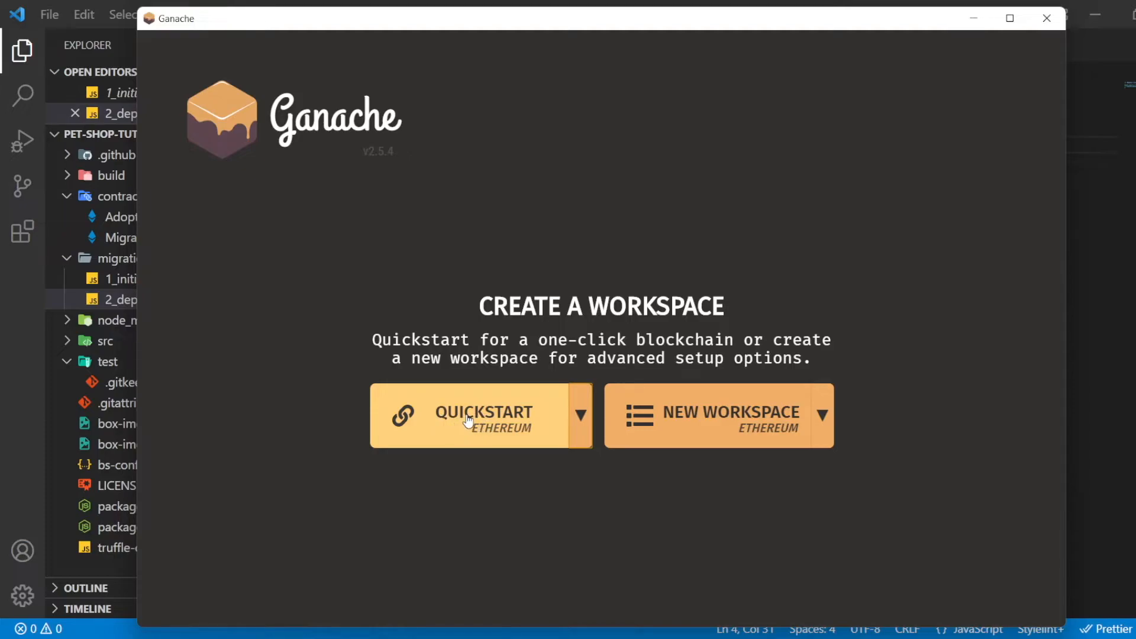
Launch a Quickstart Ethereum workspace in Ganache and select the first account's address
left_click(483, 416)
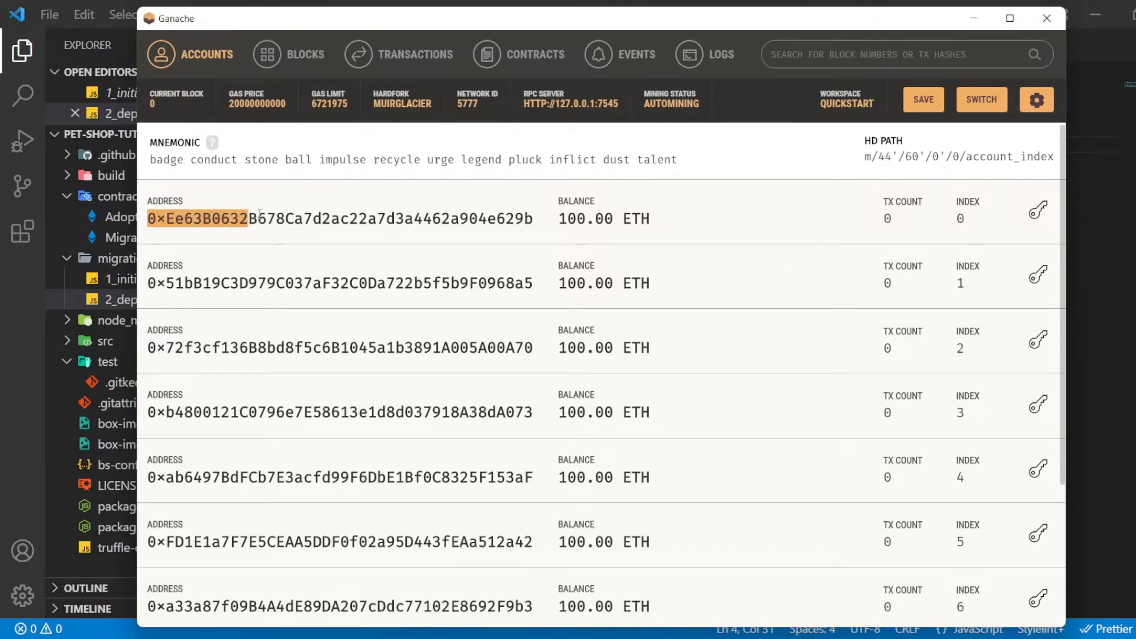
triple_click(341, 218)
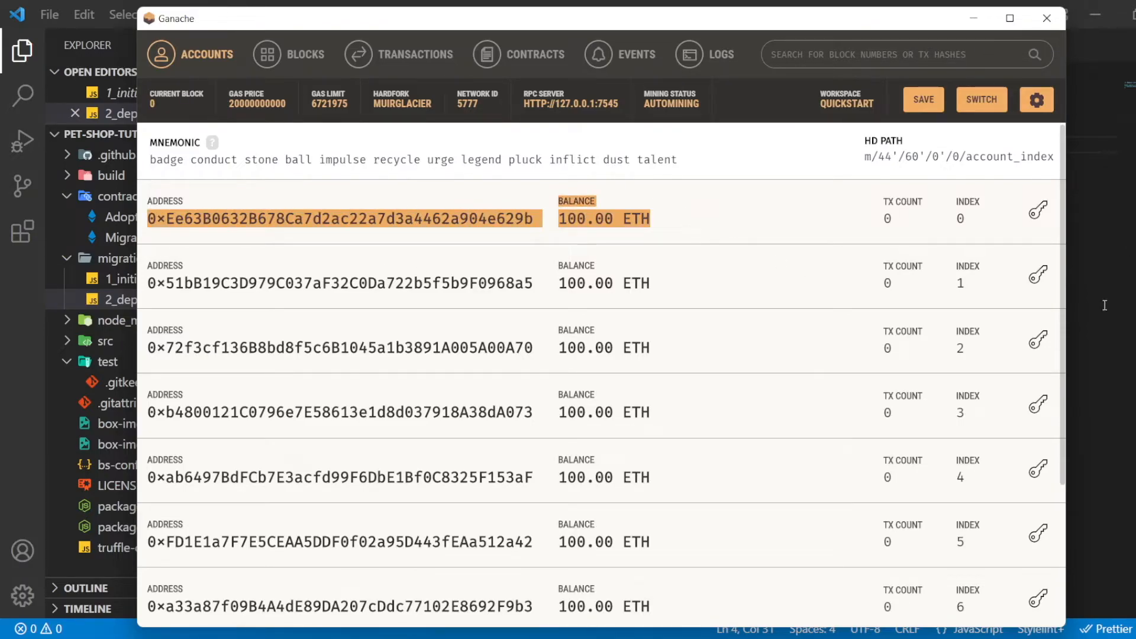
left_click(302, 14)
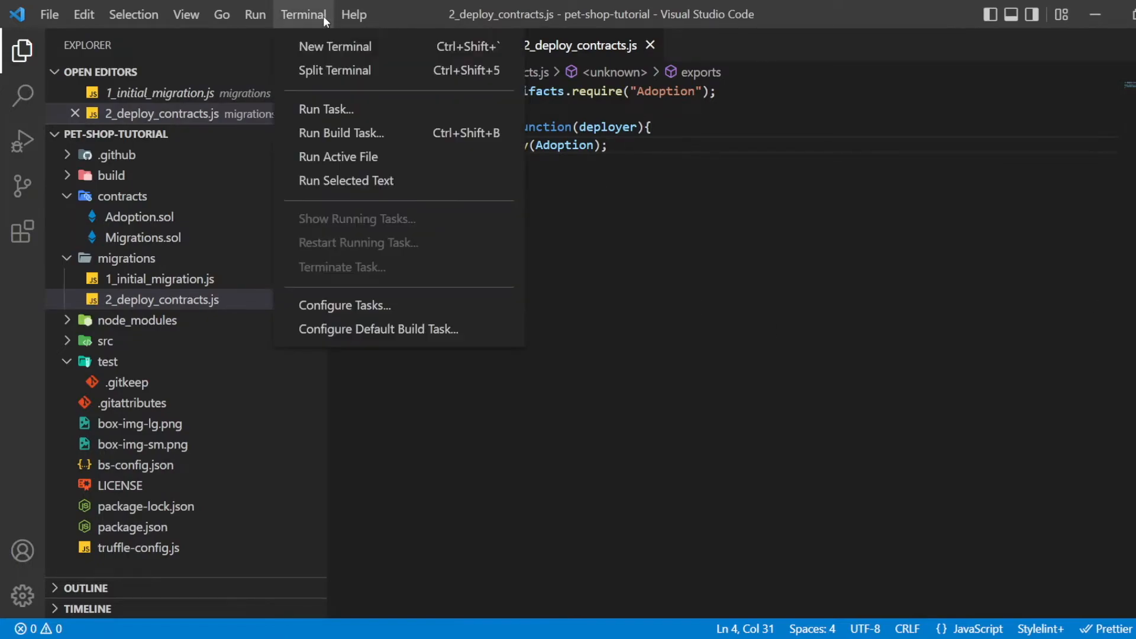
Run truffle migrate in a new terminal to deploy the contracts to Ganache
left_click(334, 46)
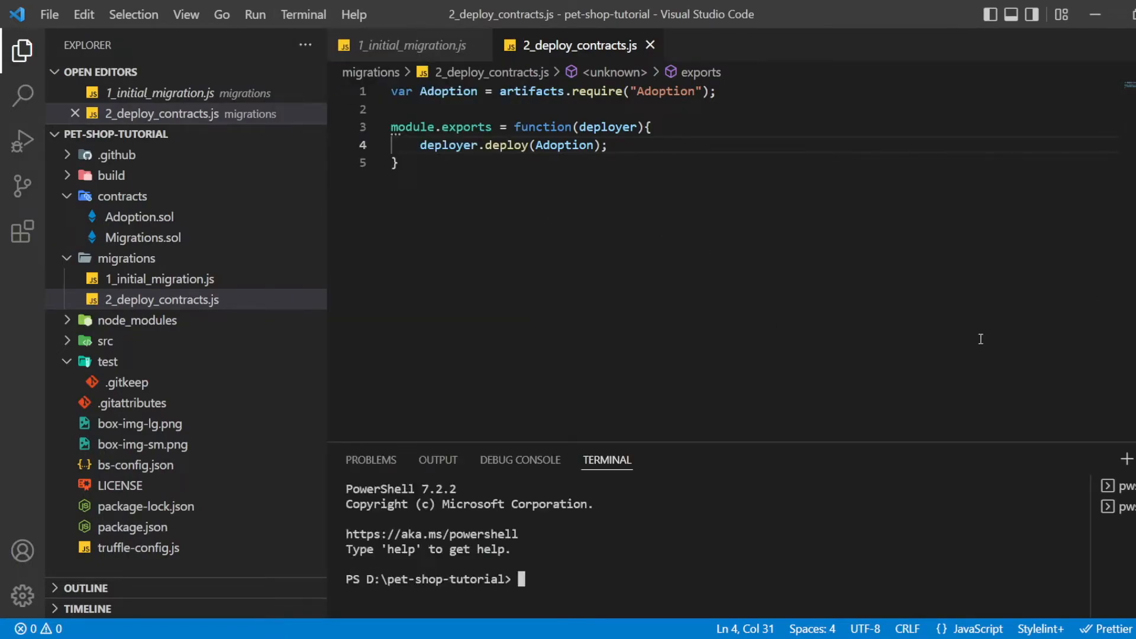
type("truffle migrate")
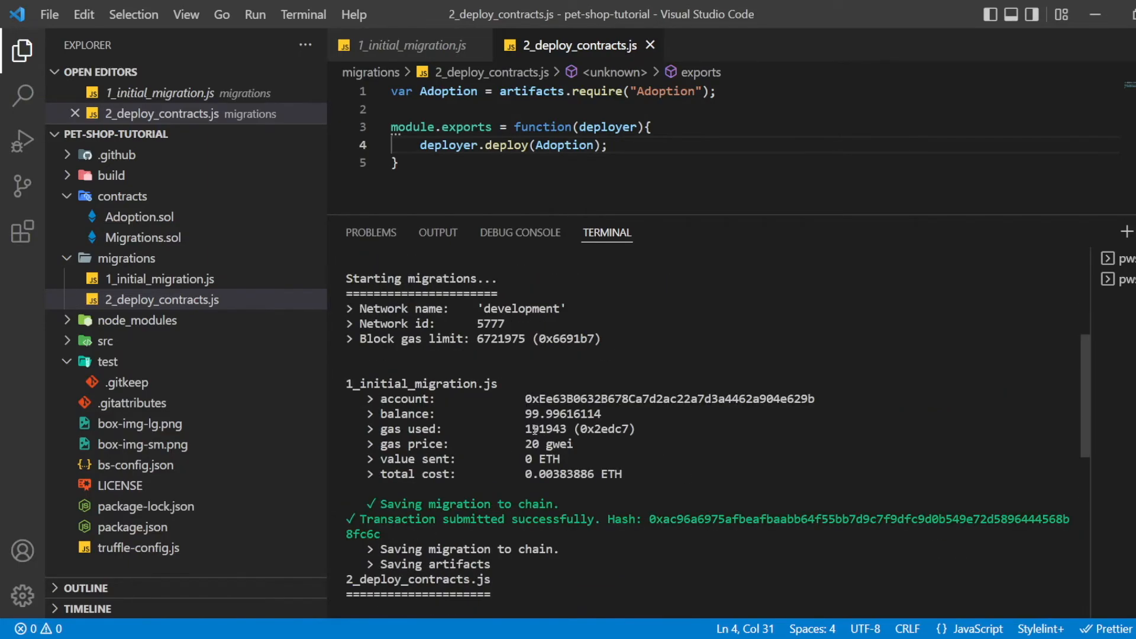
Review the Deploying 'Adoption' output, then check Ganache shows block 4 and 99.99 ETH
scroll("down", 3)
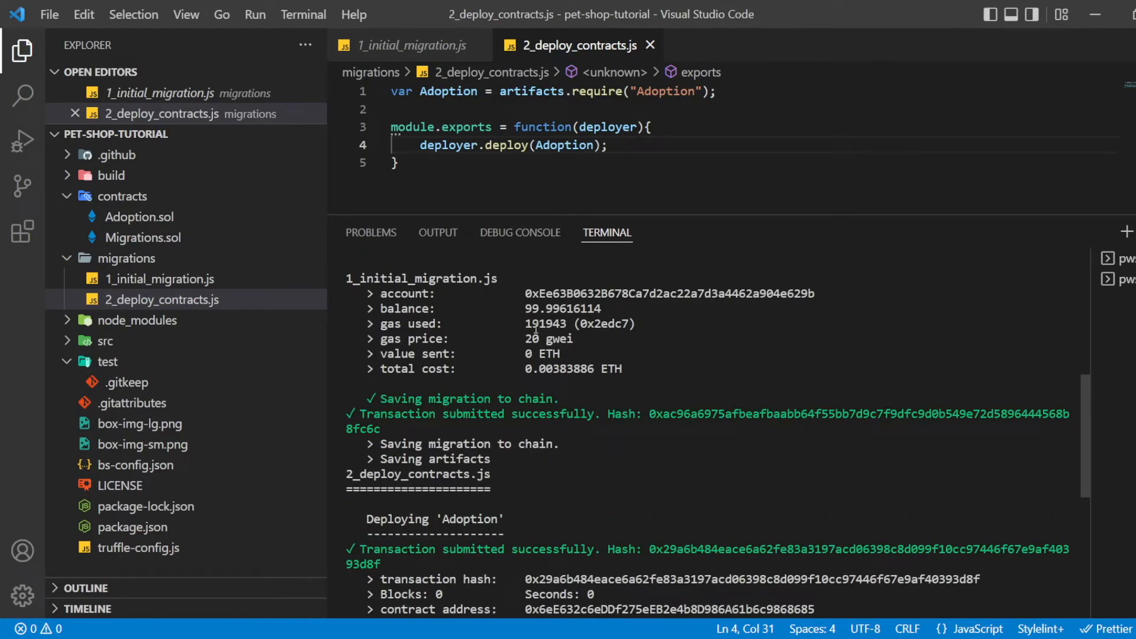
scroll("down", 3)
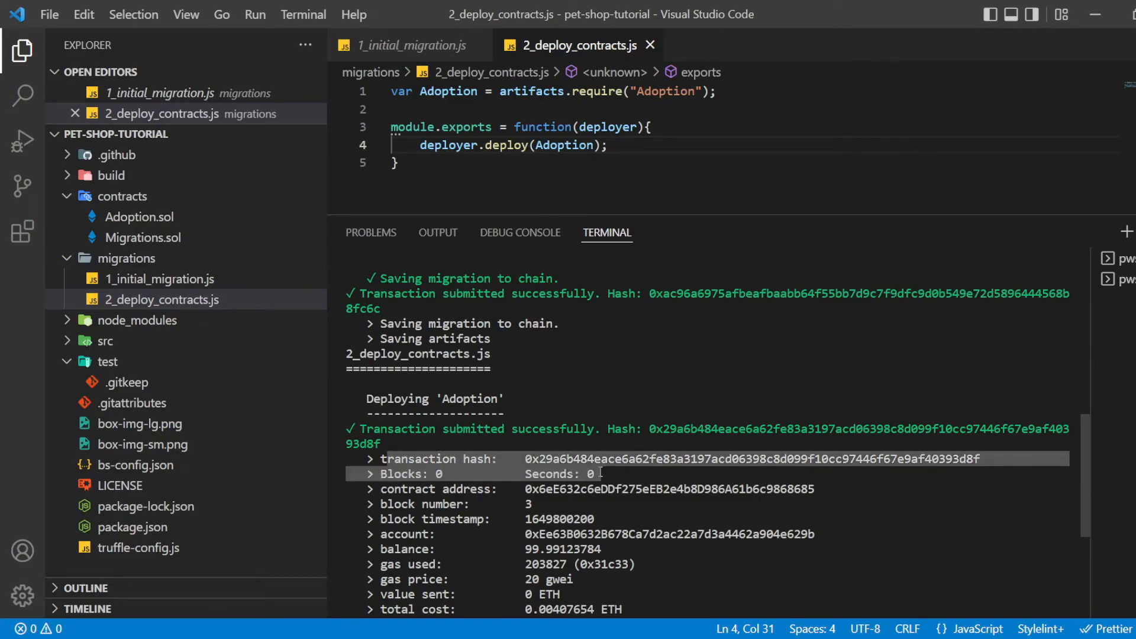
scroll("down", 3)
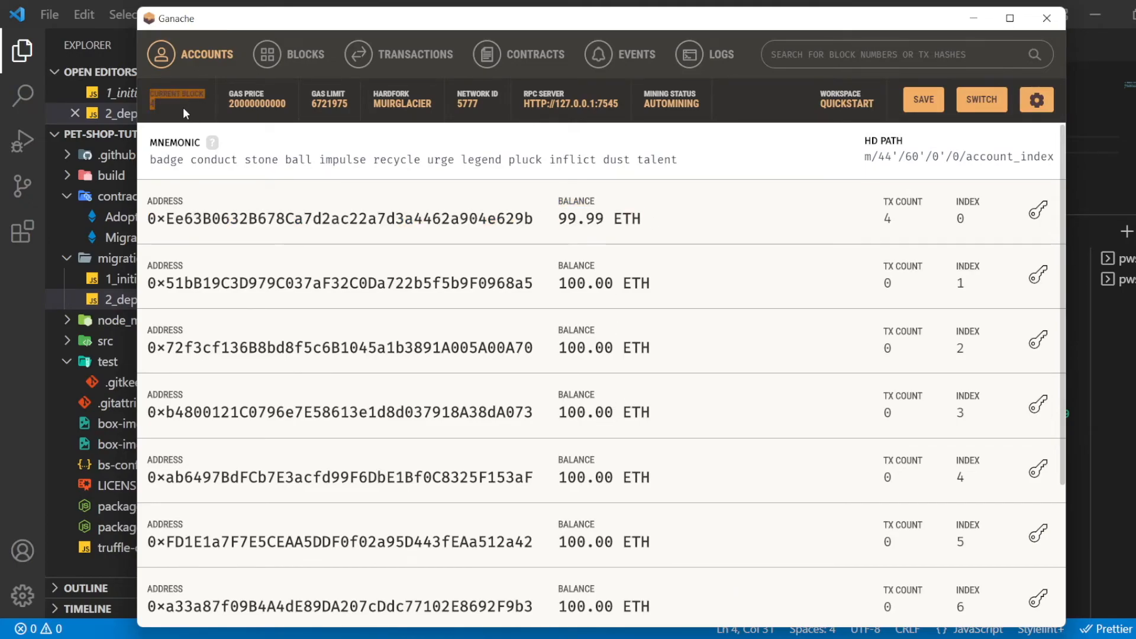
double_click(469, 218)
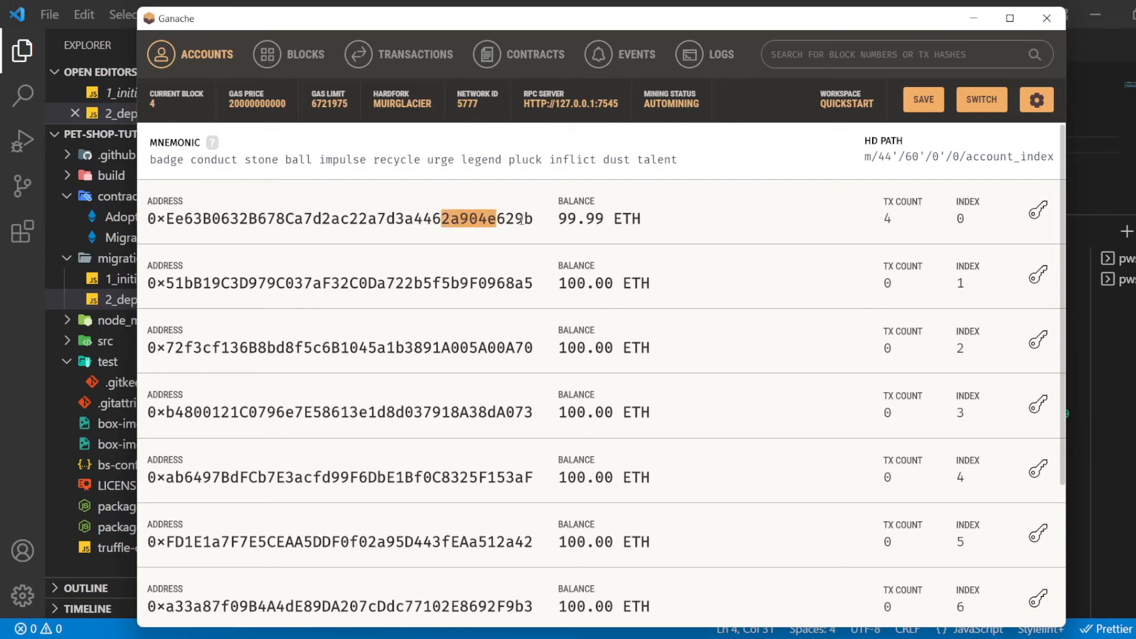